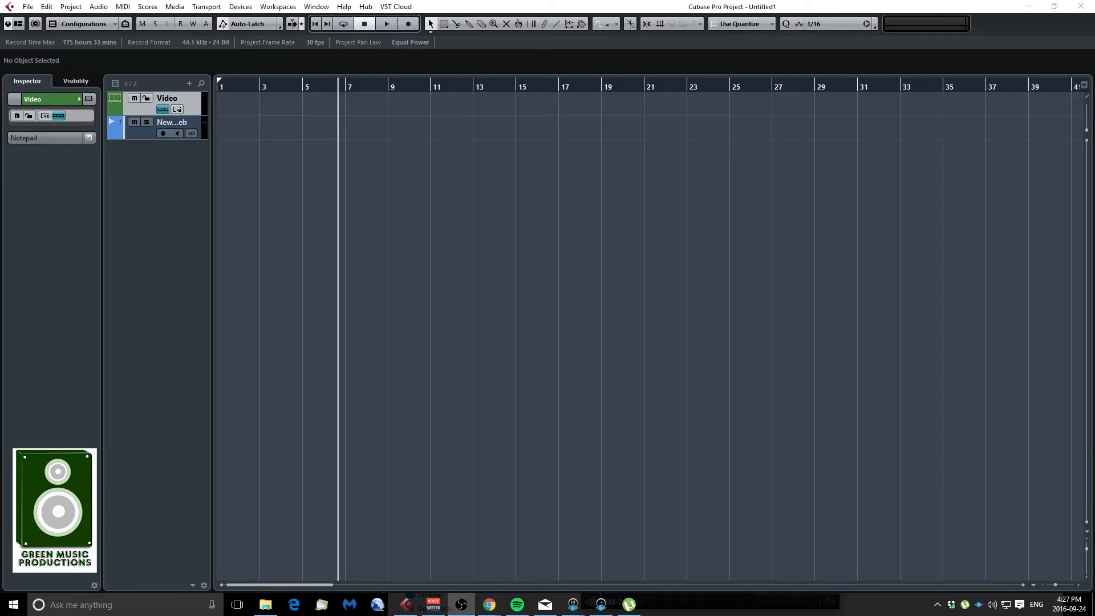
pyautogui.moveTo(637, 516)
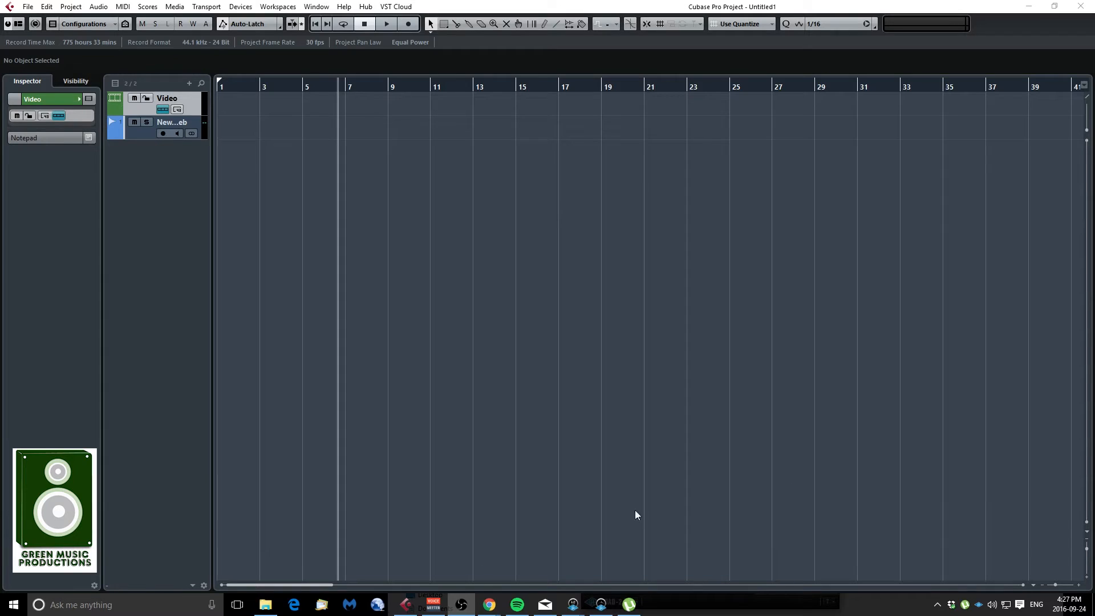
# Bring the VoiceMeeter mixer window up from the taskbar over the Cubase project.
pyautogui.click(433, 605)
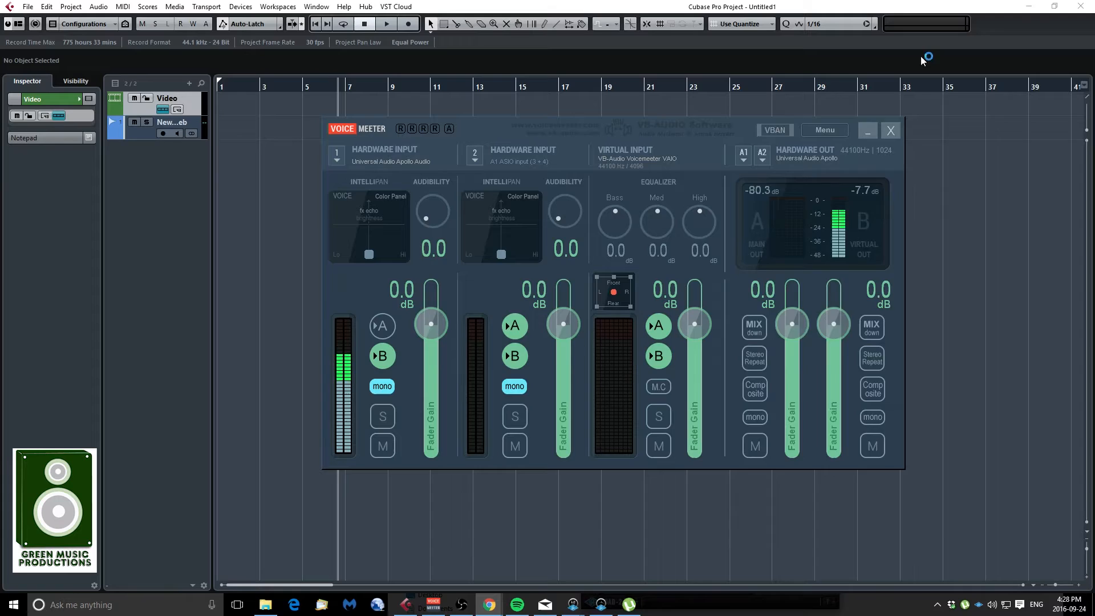
# Switch to Chrome showing the VB-Audio Voicemeeter Virtual Audio Mixer page.
pyautogui.click(488, 605)
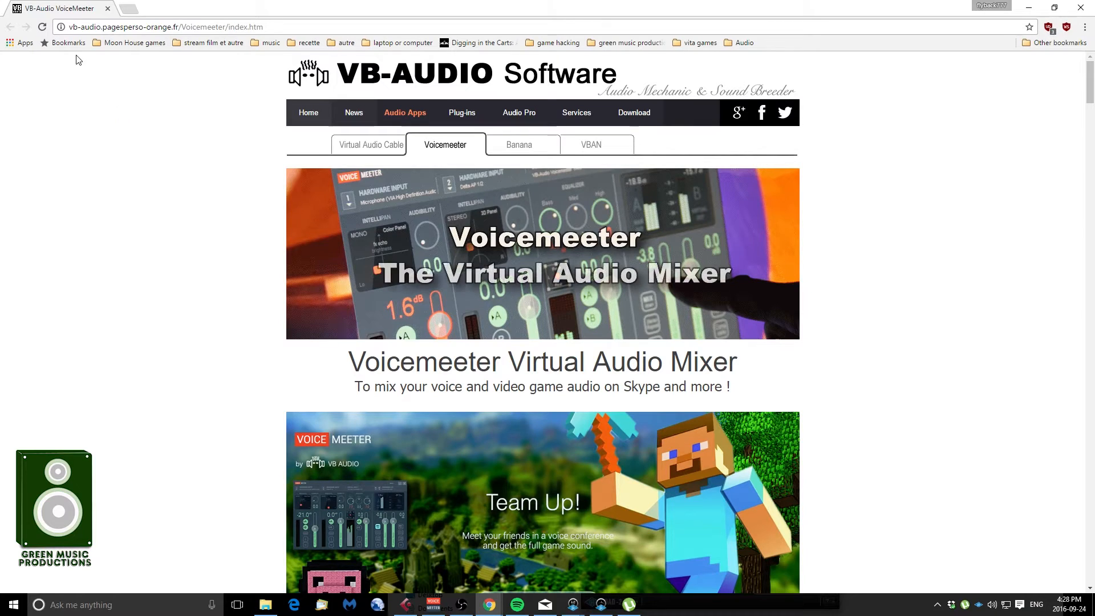
pyautogui.moveTo(347, 107)
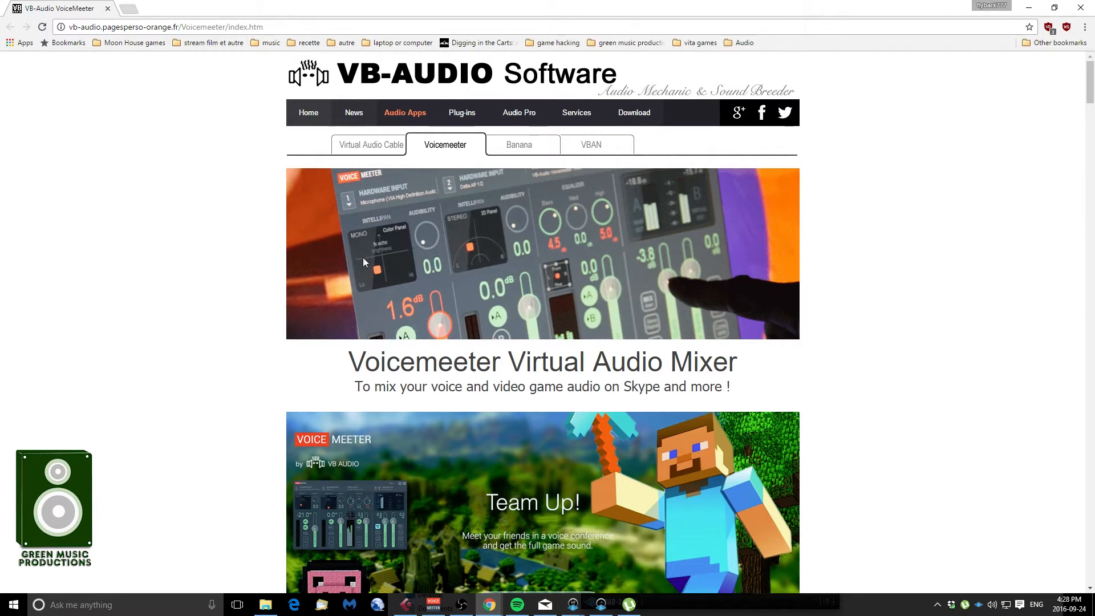
pyautogui.moveTo(361, 183)
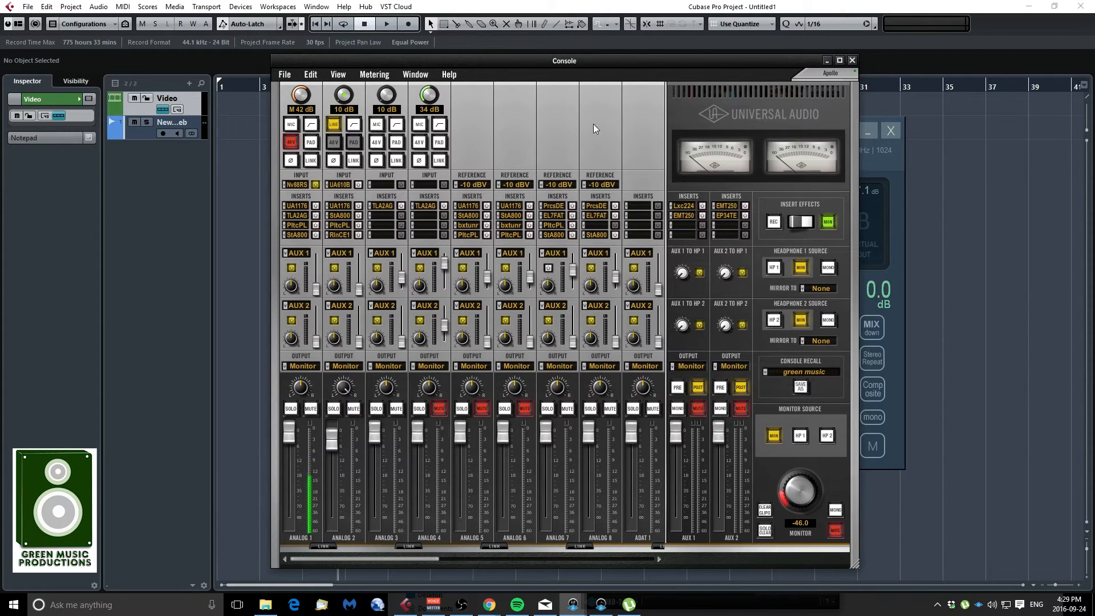
# Leave the UAD Apollo console and return to the VoiceMeeter mixer.
pyautogui.click(433, 605)
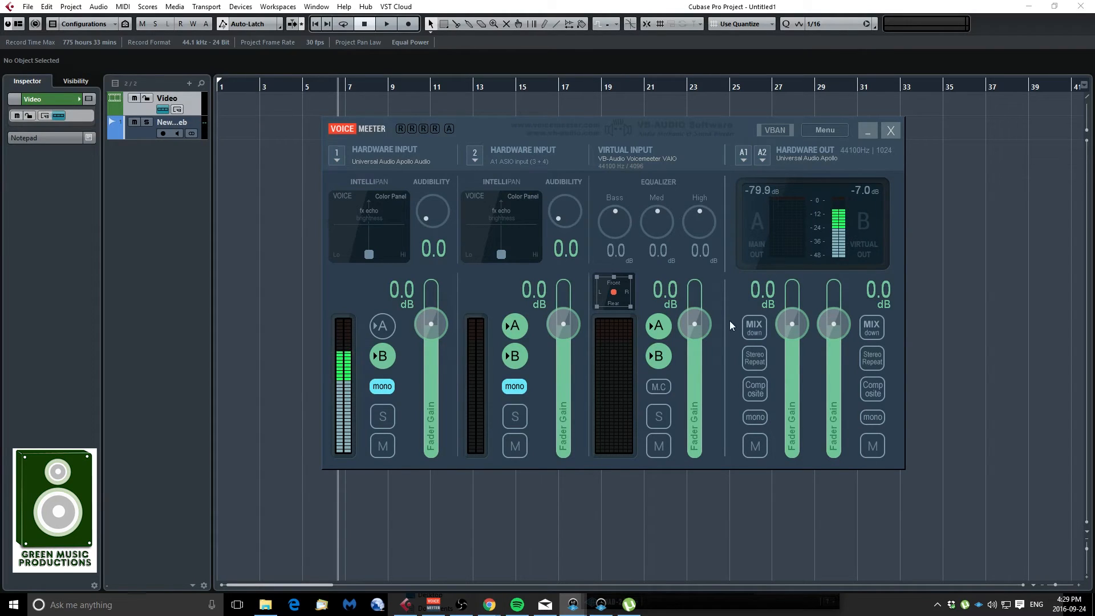
pyautogui.moveTo(806, 32)
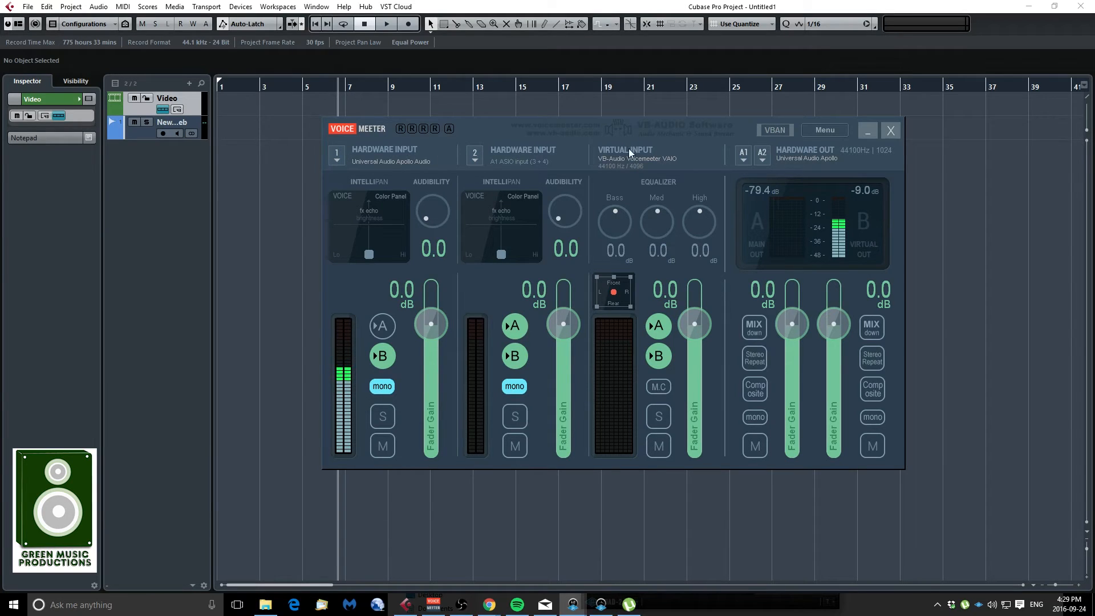
pyautogui.moveTo(809, 162)
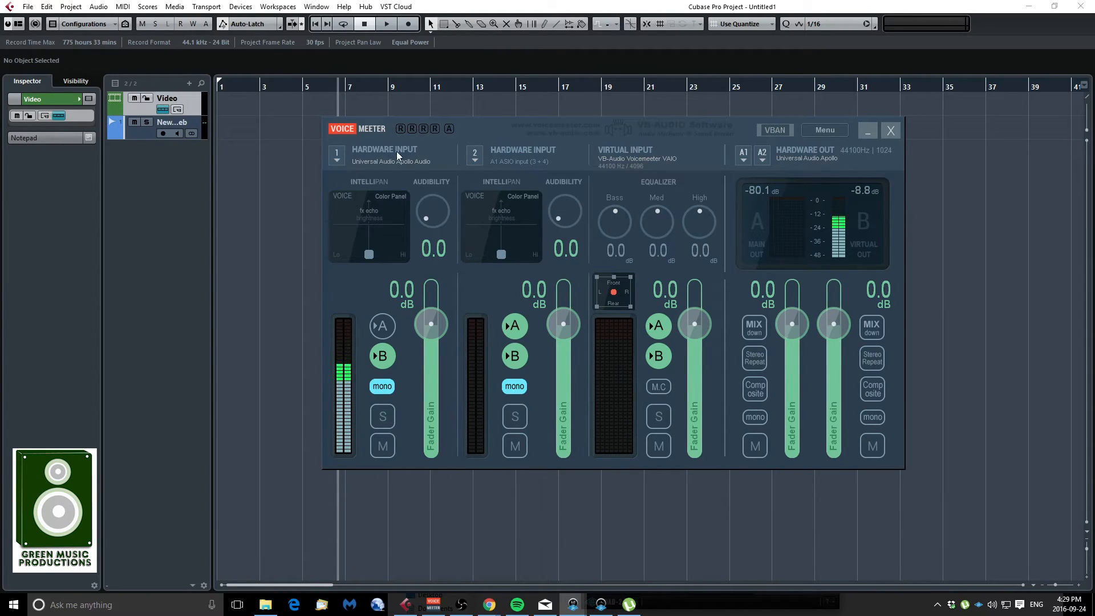
pyautogui.moveTo(435, 169)
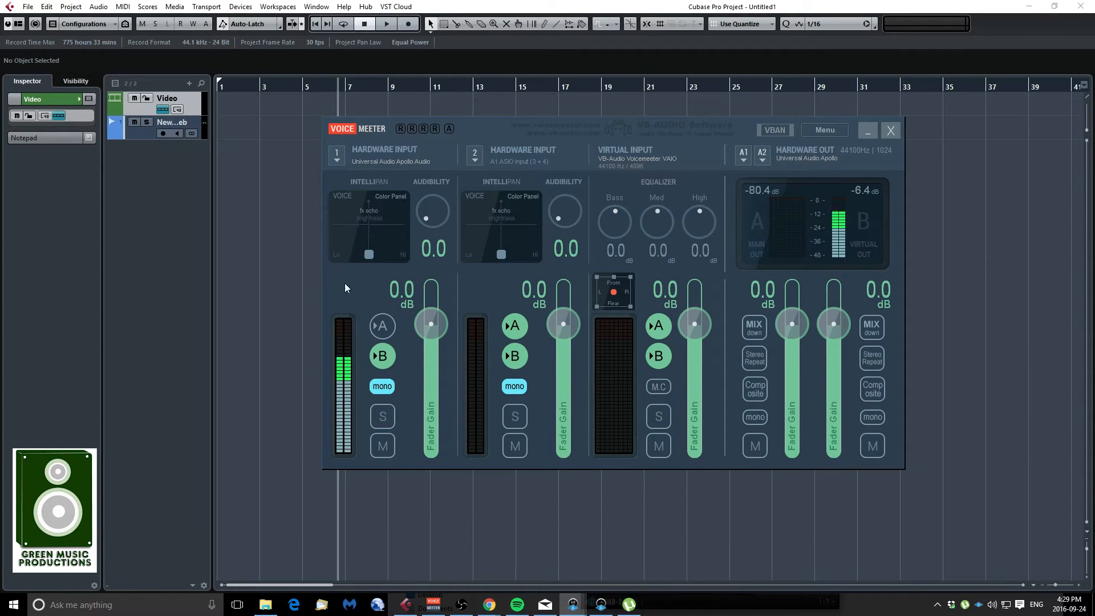
pyautogui.moveTo(349, 266)
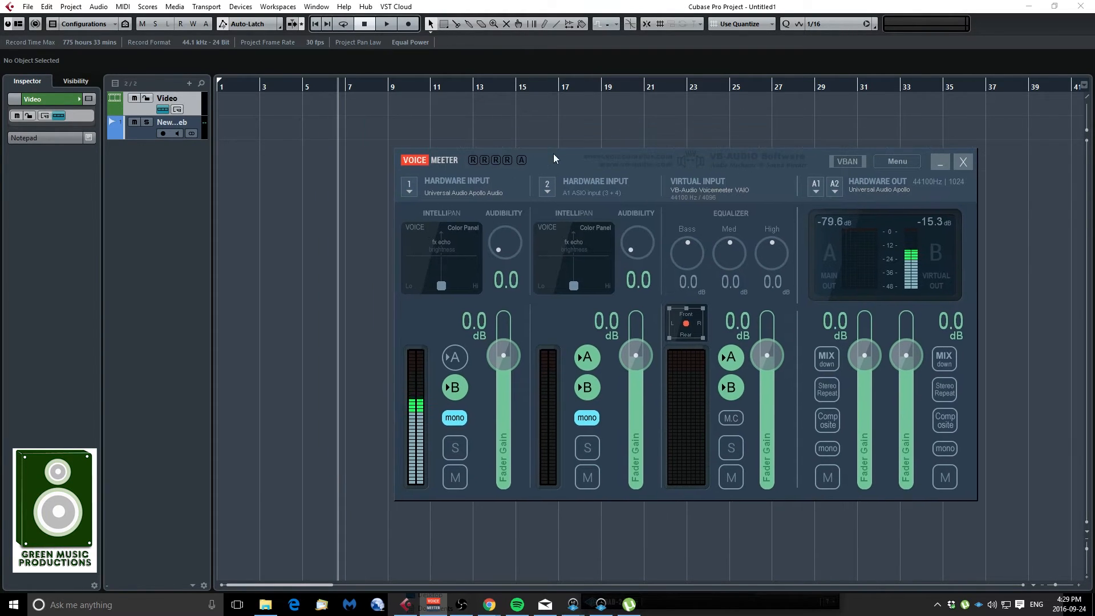
# Minimise the VoiceMeeter mixer after reviewing the Apollo and VAIO input strips.
pyautogui.click(963, 162)
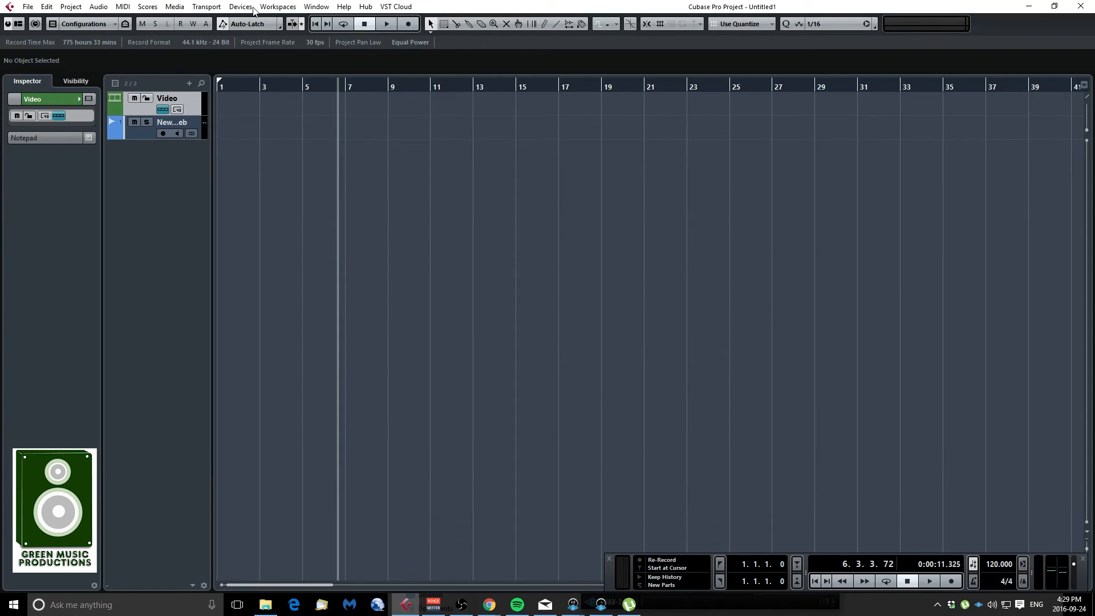
pyautogui.moveTo(142, 176)
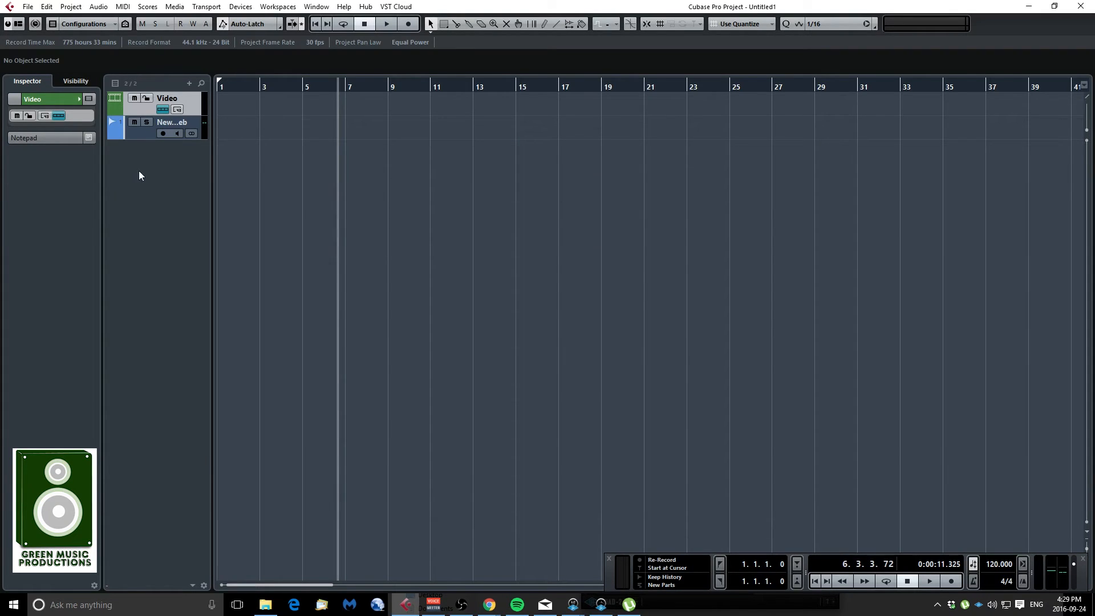
pyautogui.moveTo(241, 5)
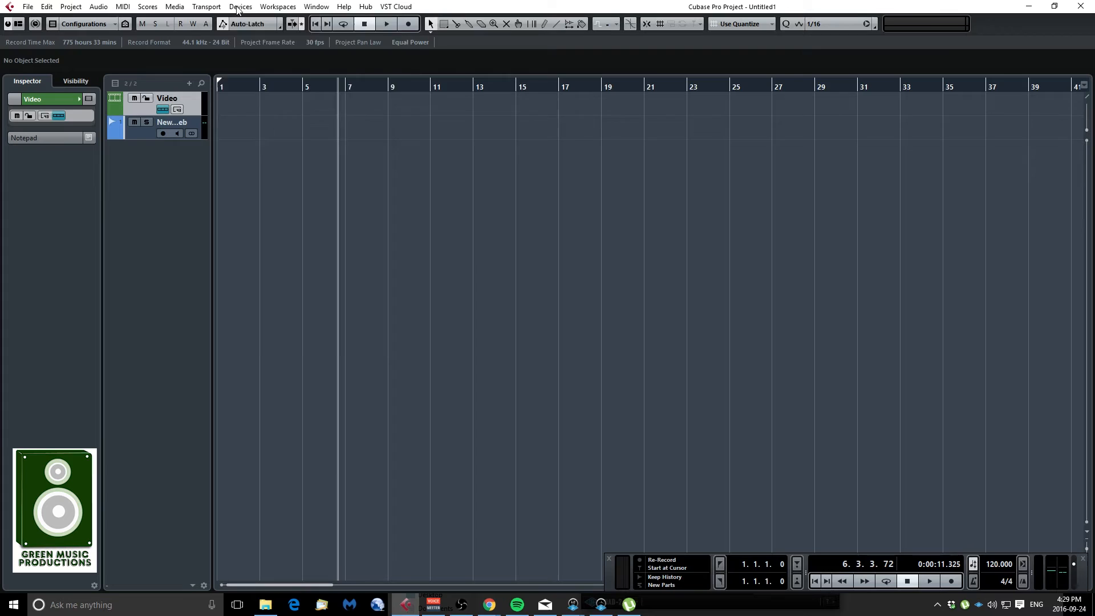
pyautogui.click(240, 6)
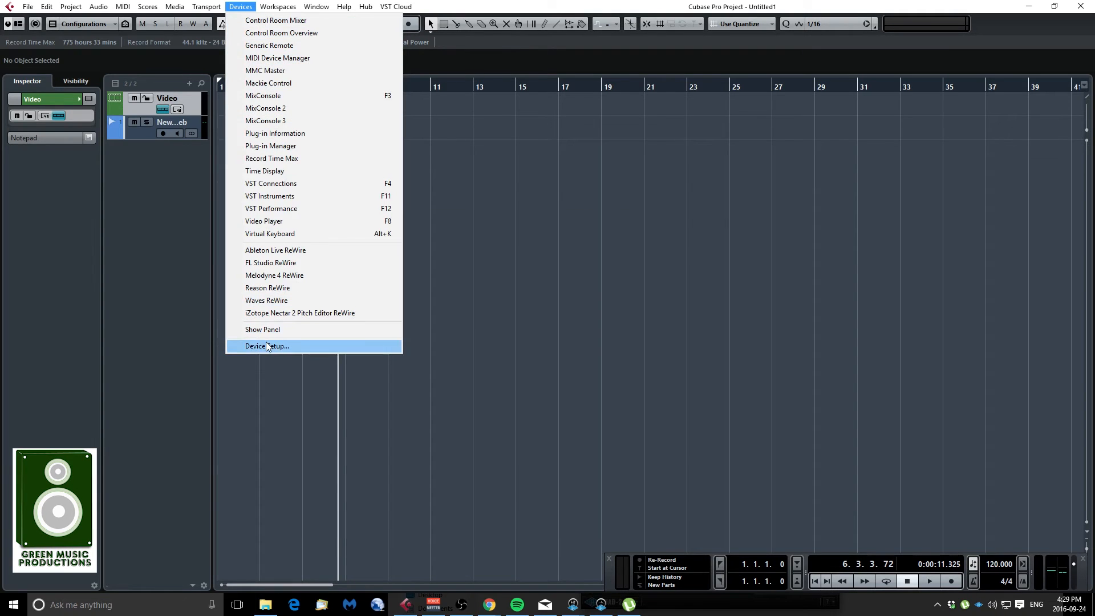
pyautogui.click(267, 345)
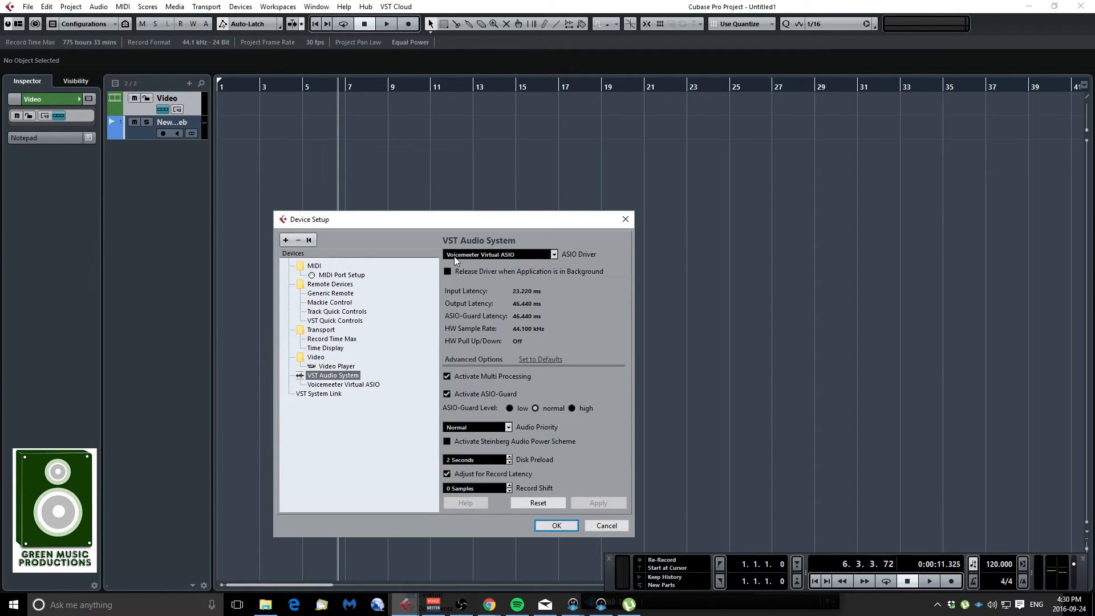
pyautogui.click(554, 253)
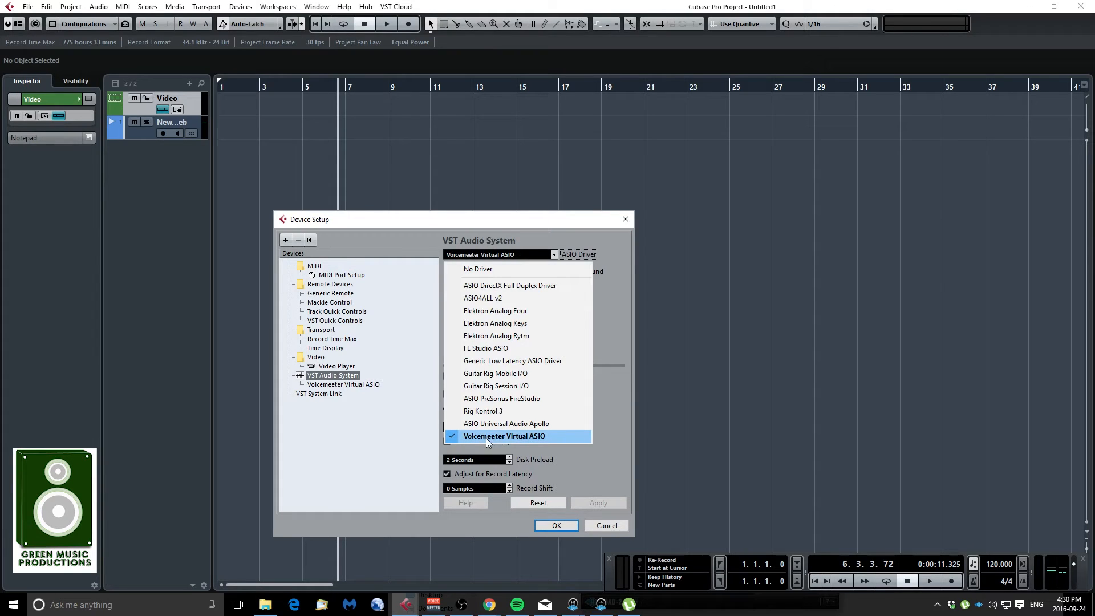
pyautogui.moveTo(480, 423)
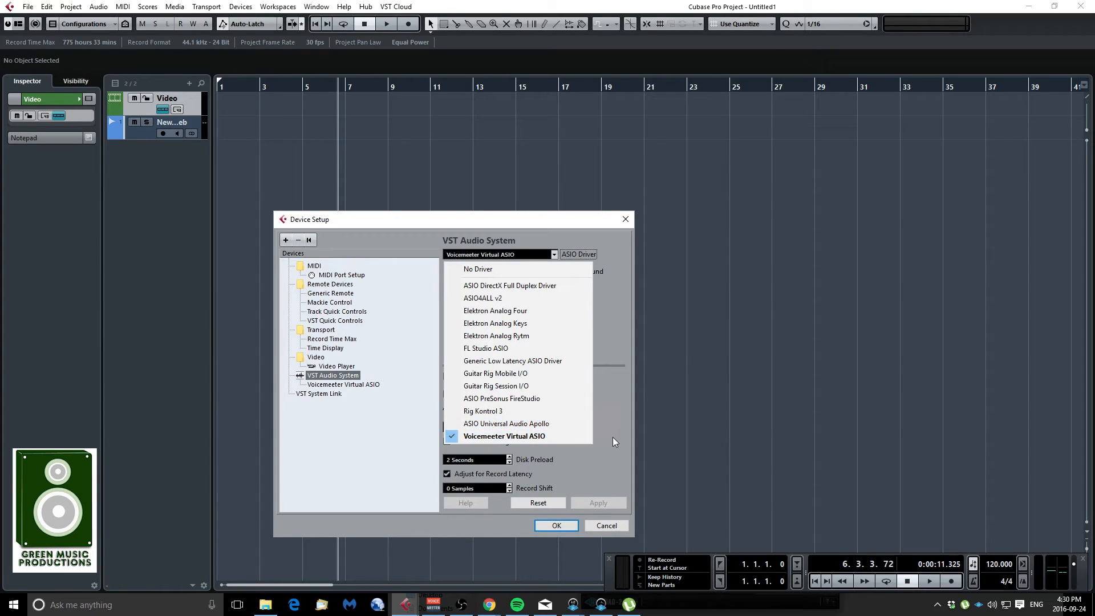
pyautogui.click(504, 436)
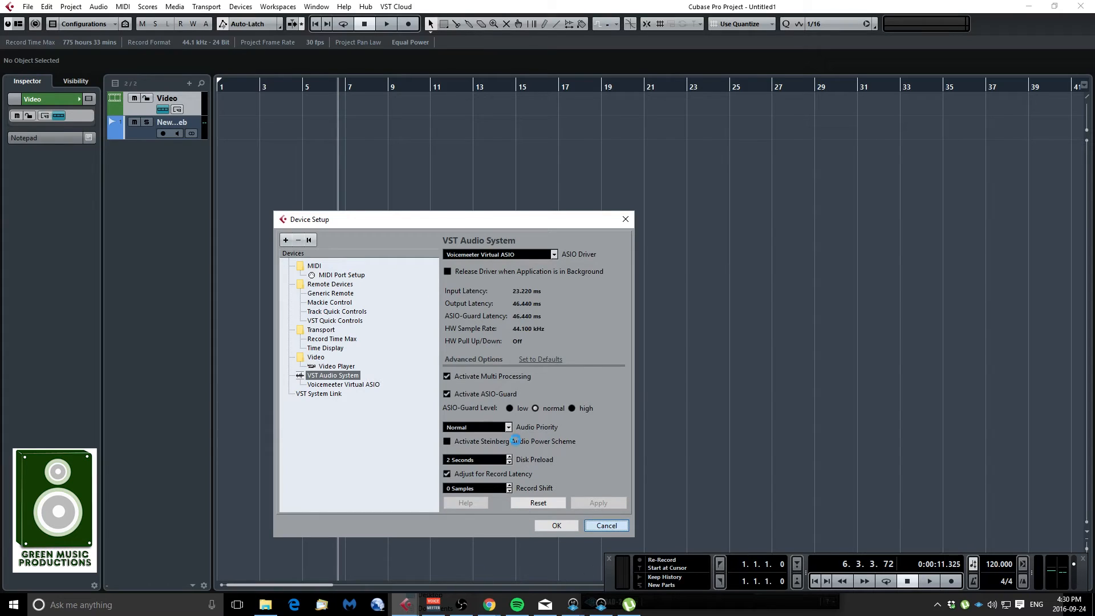
pyautogui.click(557, 525)
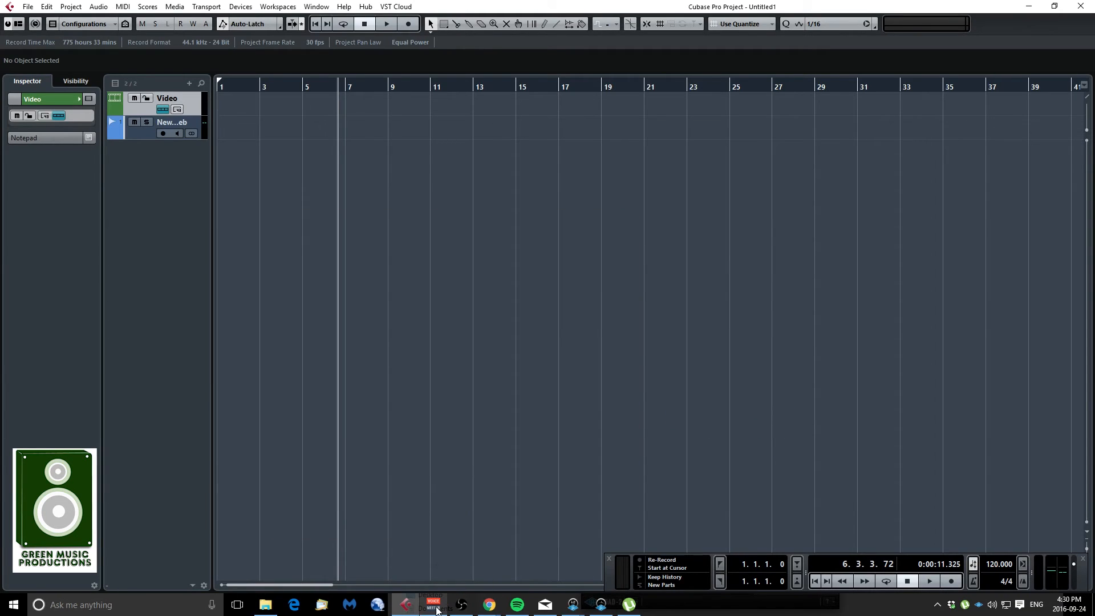
# Reopen VoiceMeeter to watch the combined mic and Cubase meters, then minimise it.
pyautogui.click(433, 605)
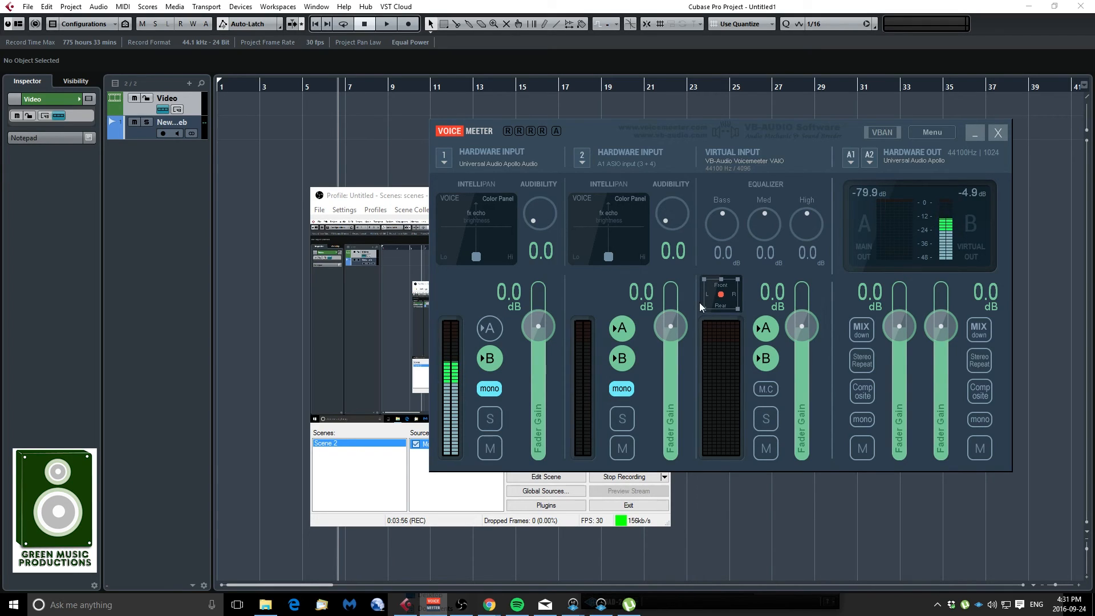
pyautogui.click(997, 133)
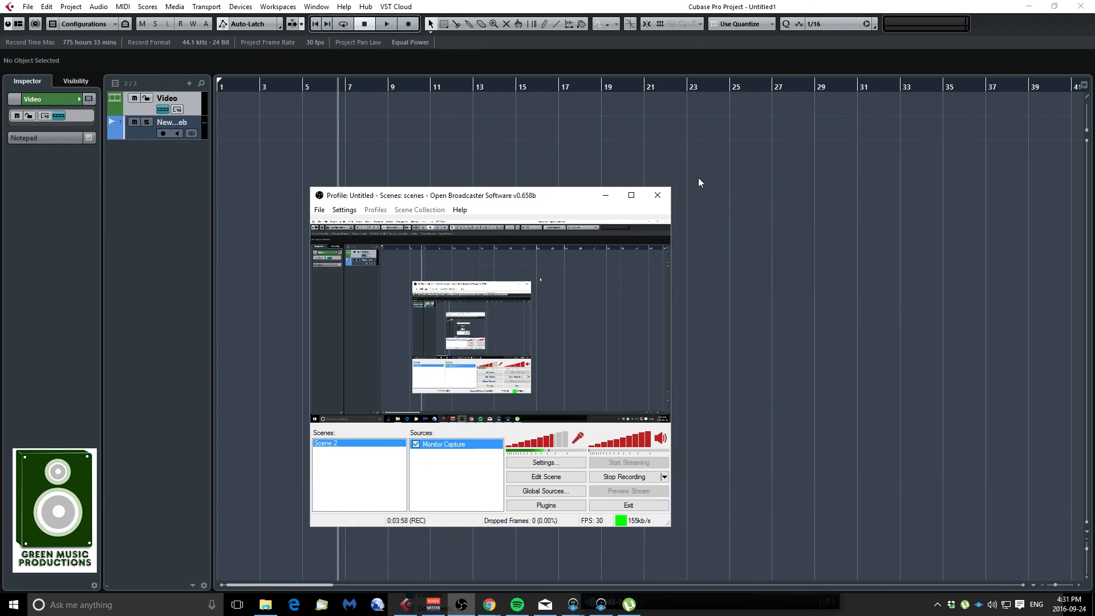
# Minimise the OBS window so only the empty Cubase project remains.
pyautogui.click(657, 195)
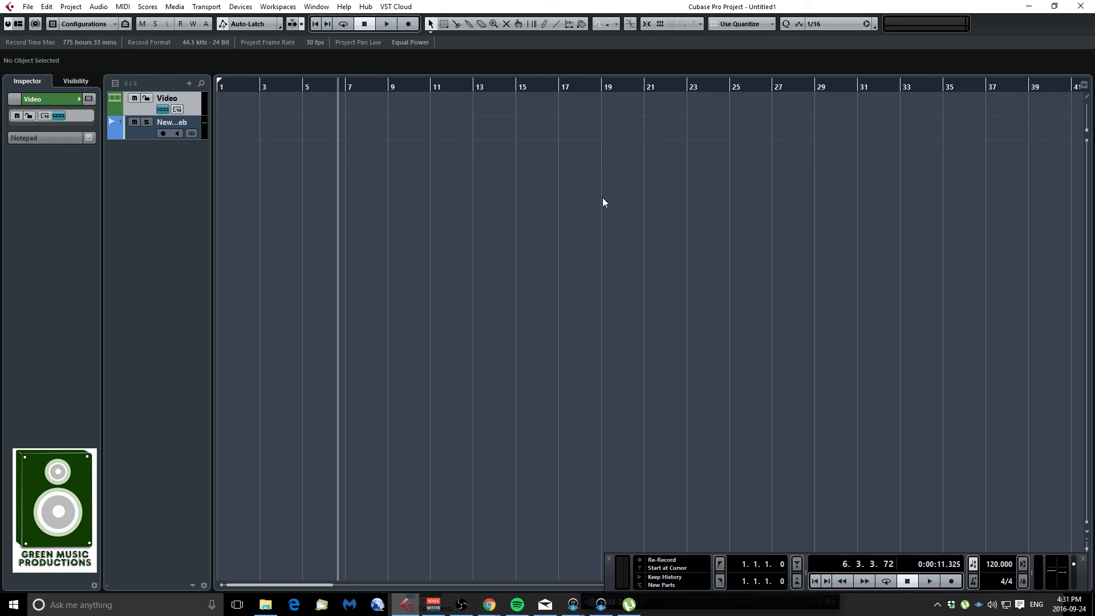
pyautogui.moveTo(598, 431)
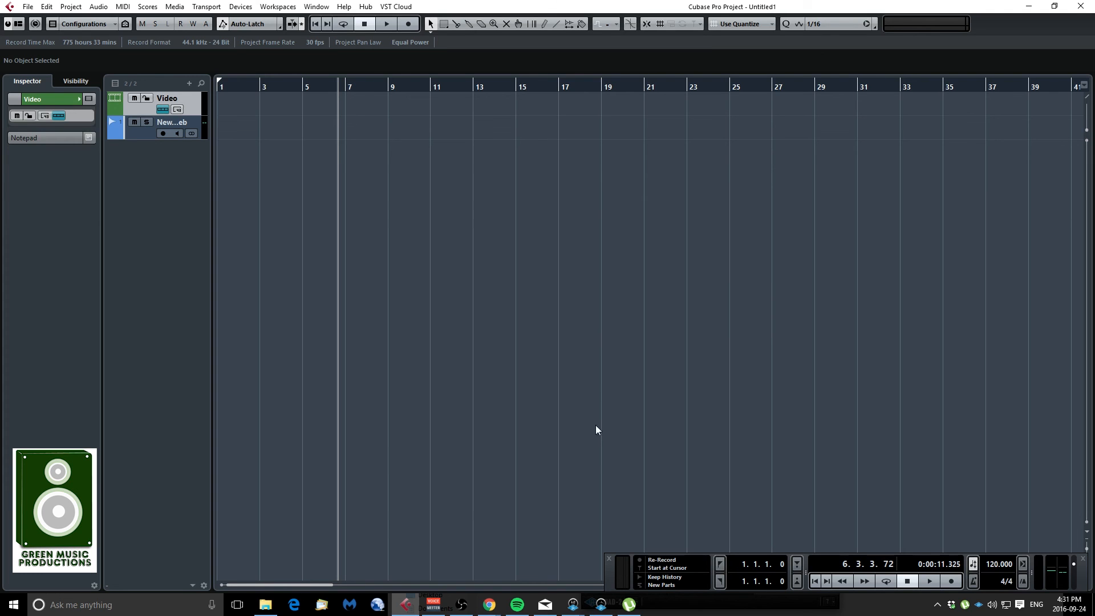